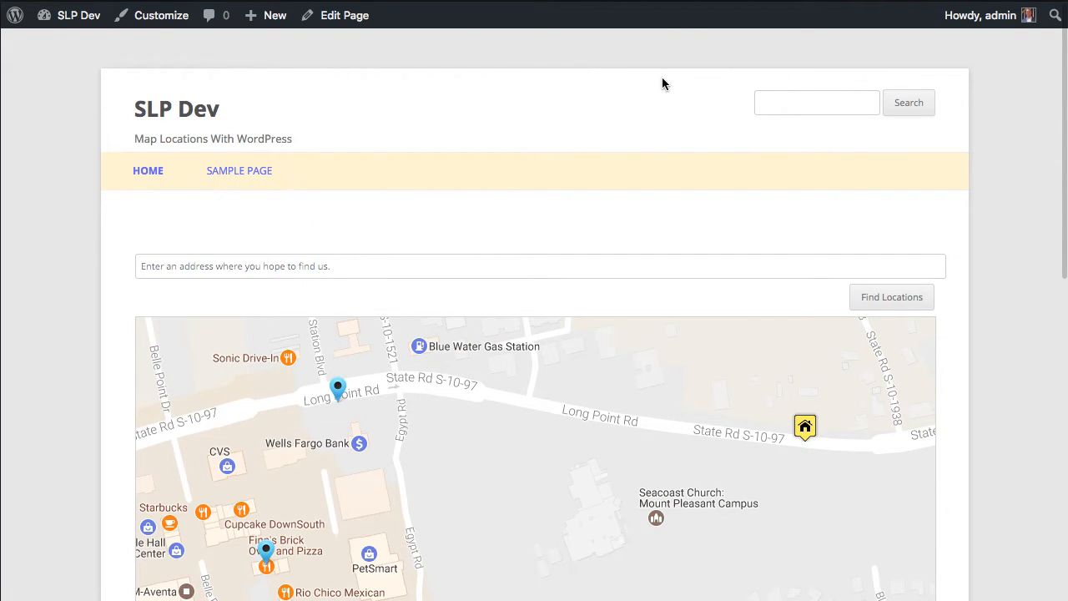
pyautogui.moveTo(955, 367)
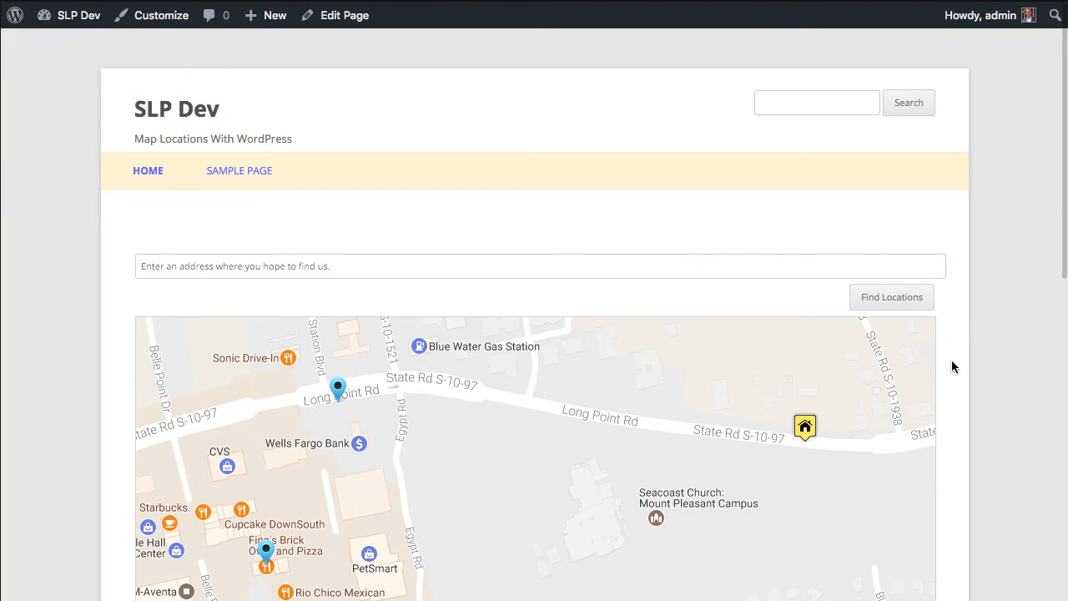
pyautogui.moveTo(689, 380)
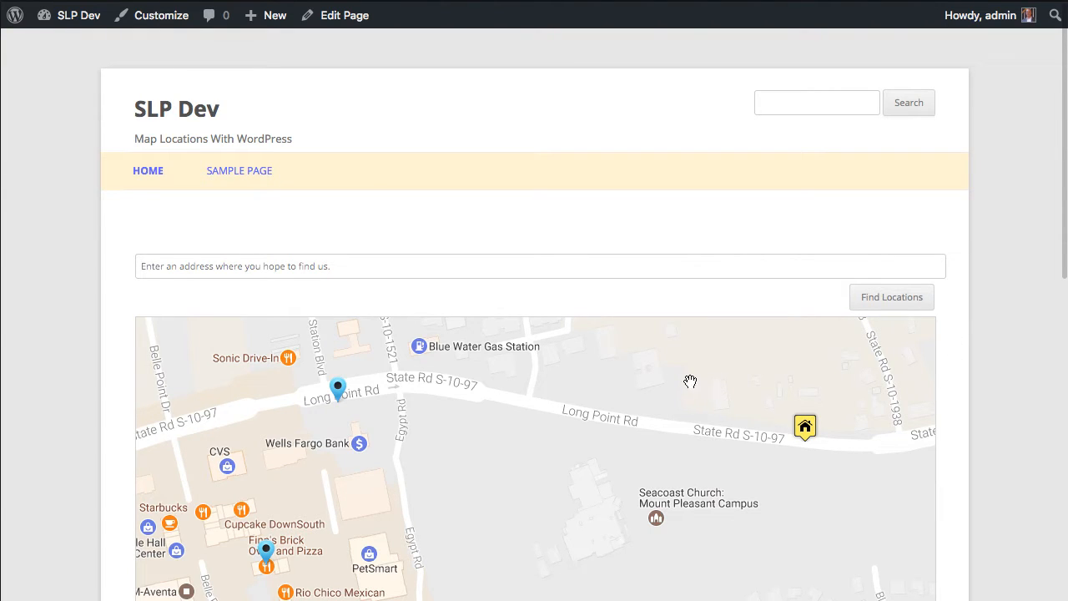
pyautogui.moveTo(988, 390)
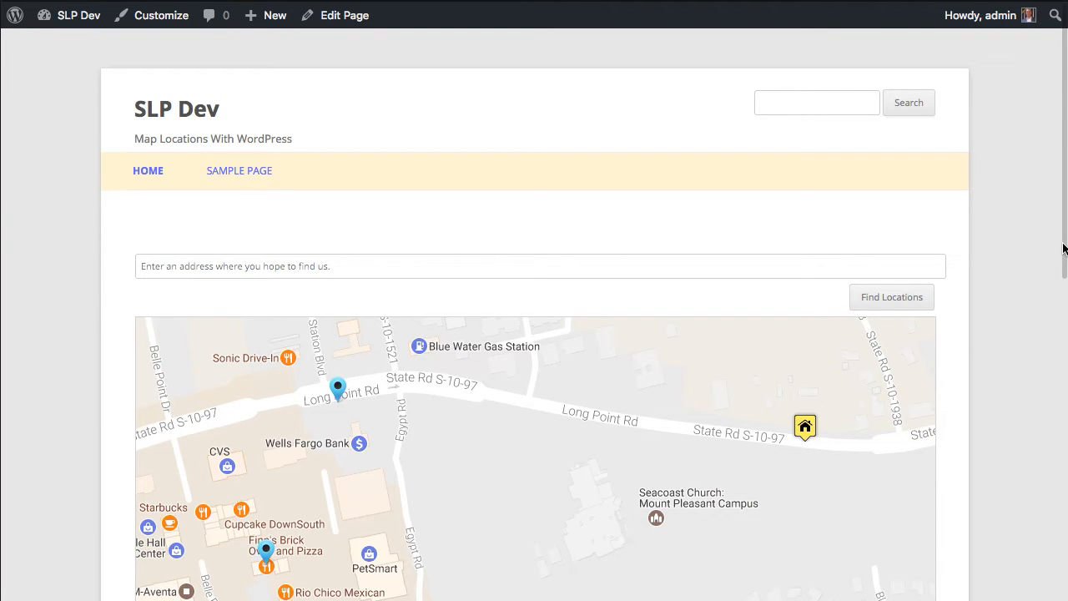
# - Check the Cupcake DownSouth business details popup on the front-end map and dismiss it
pyautogui.scroll(-3)
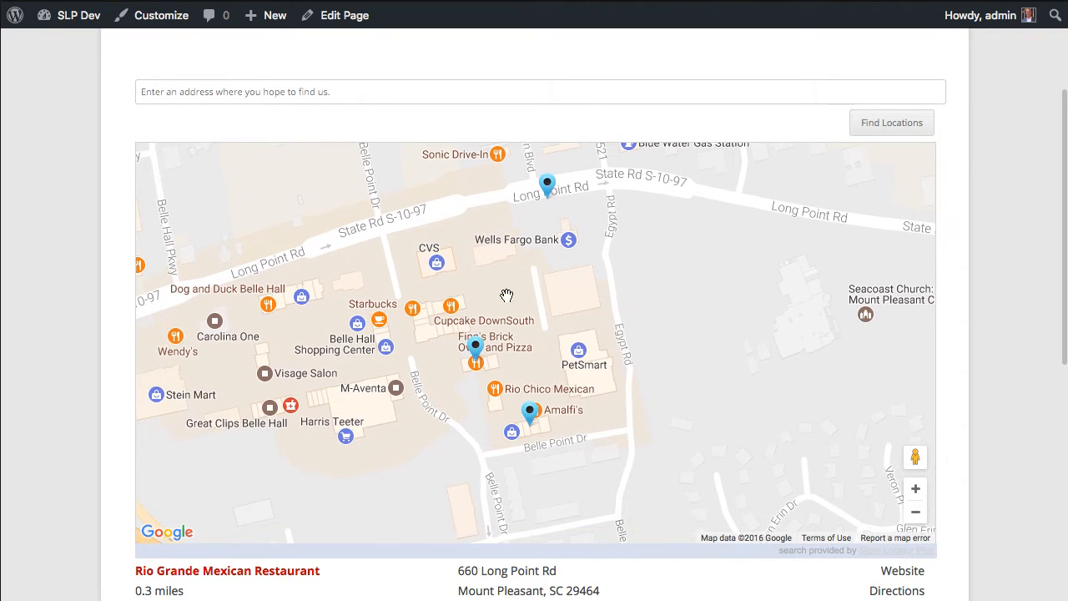
pyautogui.moveTo(257, 257)
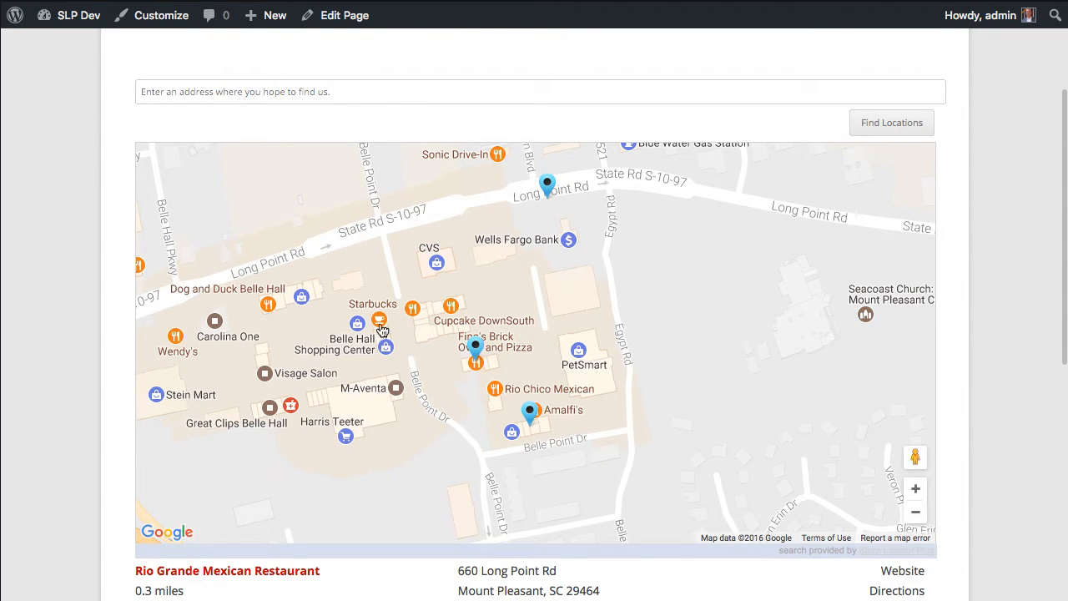
pyautogui.moveTo(398, 362)
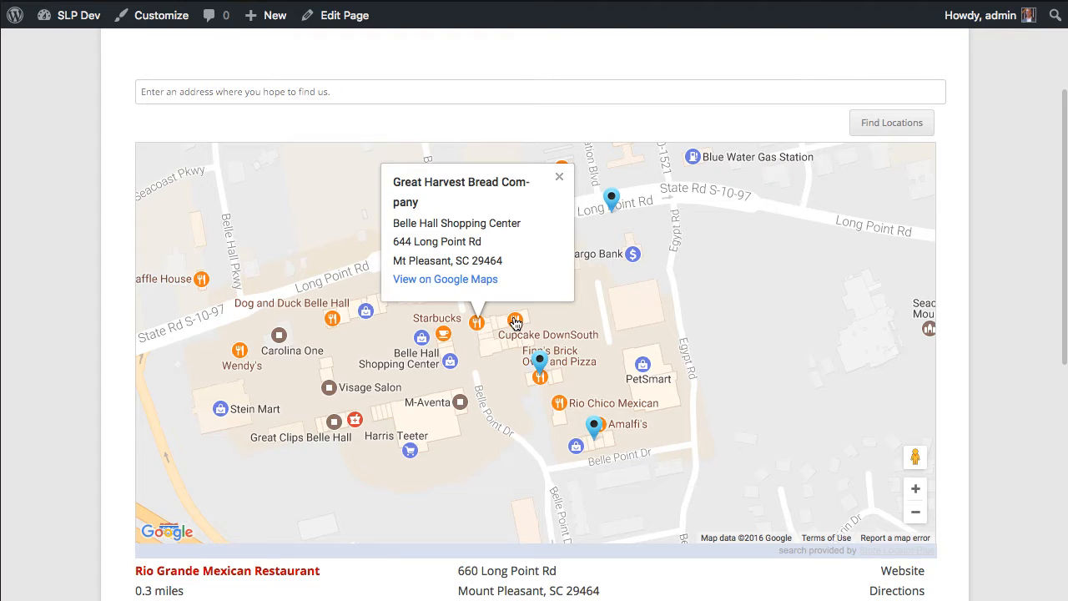
pyautogui.click(514, 320)
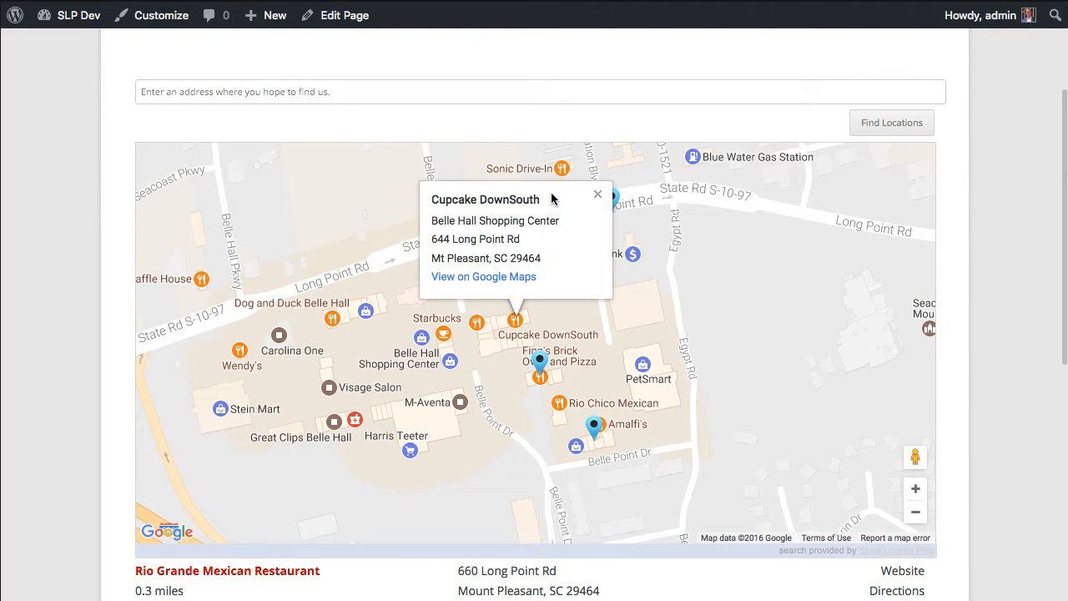
pyautogui.click(597, 194)
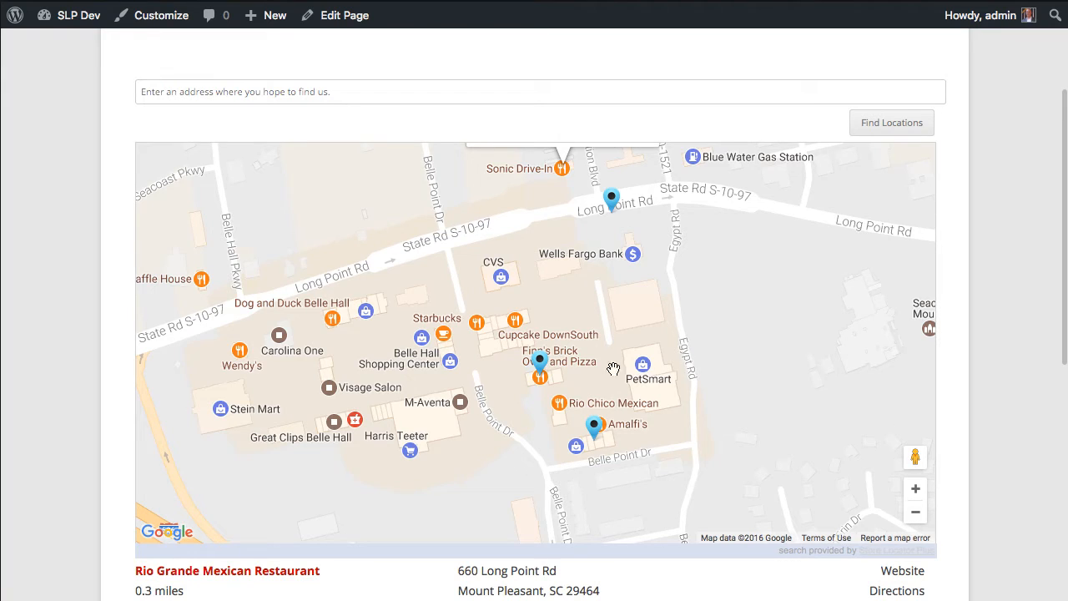
pyautogui.moveTo(894, 504)
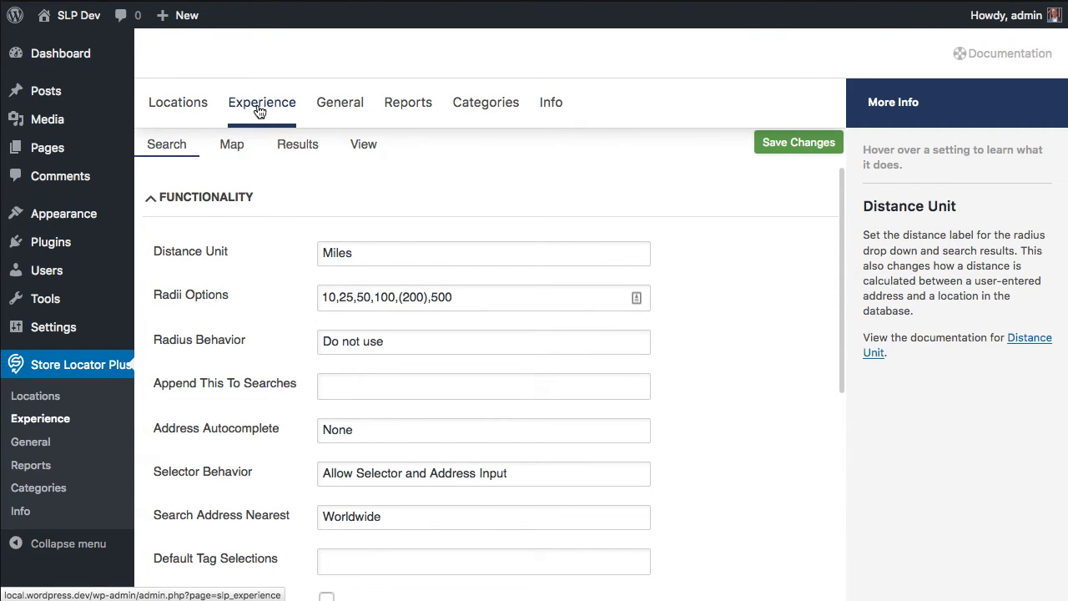
# - In Experience settings, show the Map section with At Startup collapsed and Appearance expanded
pyautogui.click(230, 144)
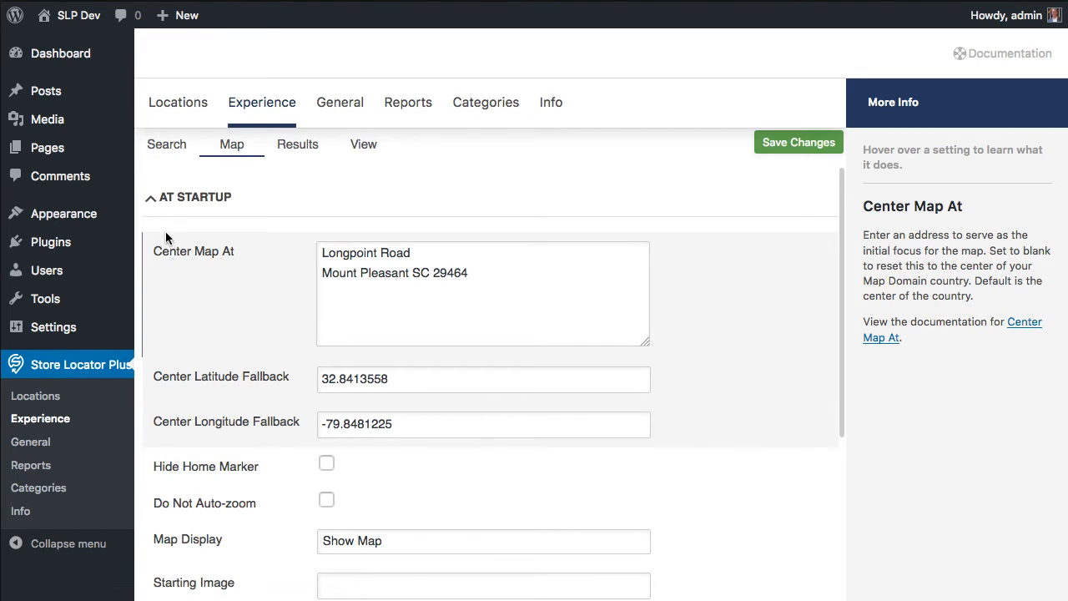
pyautogui.click(193, 197)
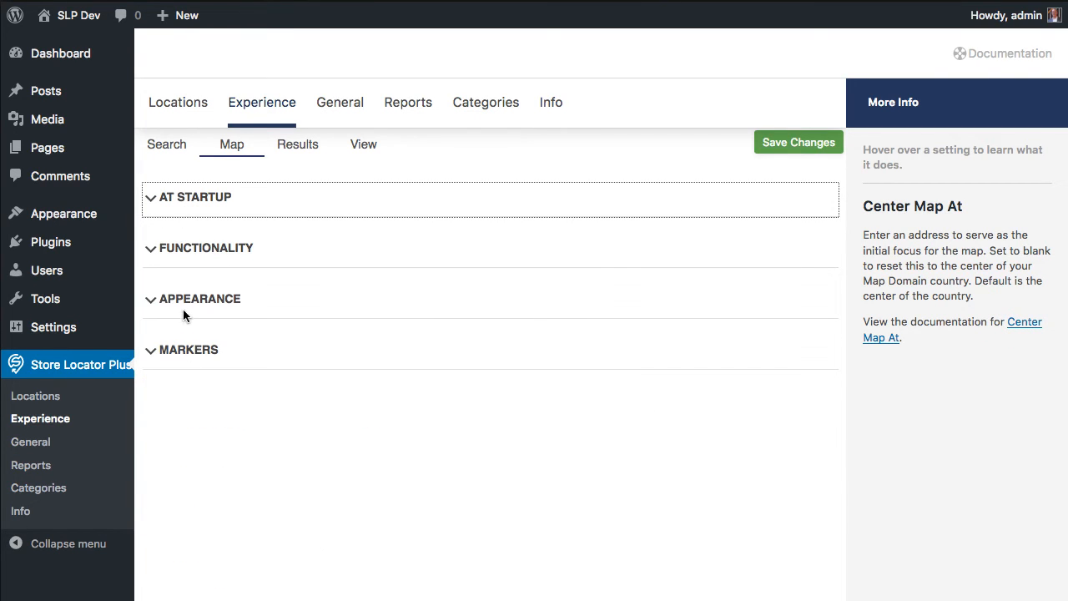
pyautogui.click(201, 297)
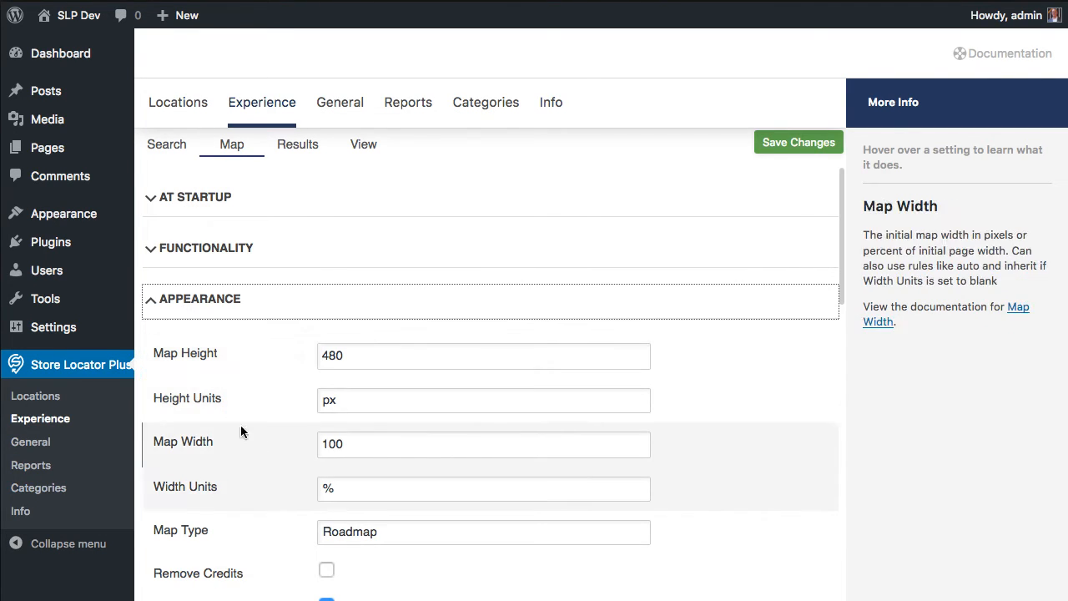
pyautogui.scroll(-3)
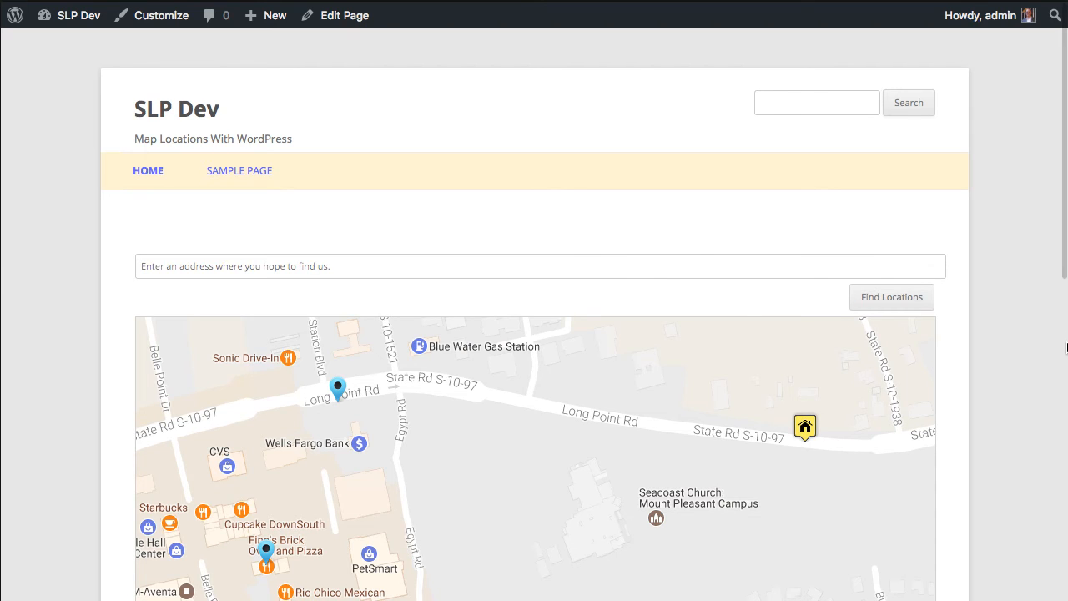
# - Open the Brixx Wood Fired Pizza marker's info window showing address, phone, directions and website
pyautogui.scroll(-3)
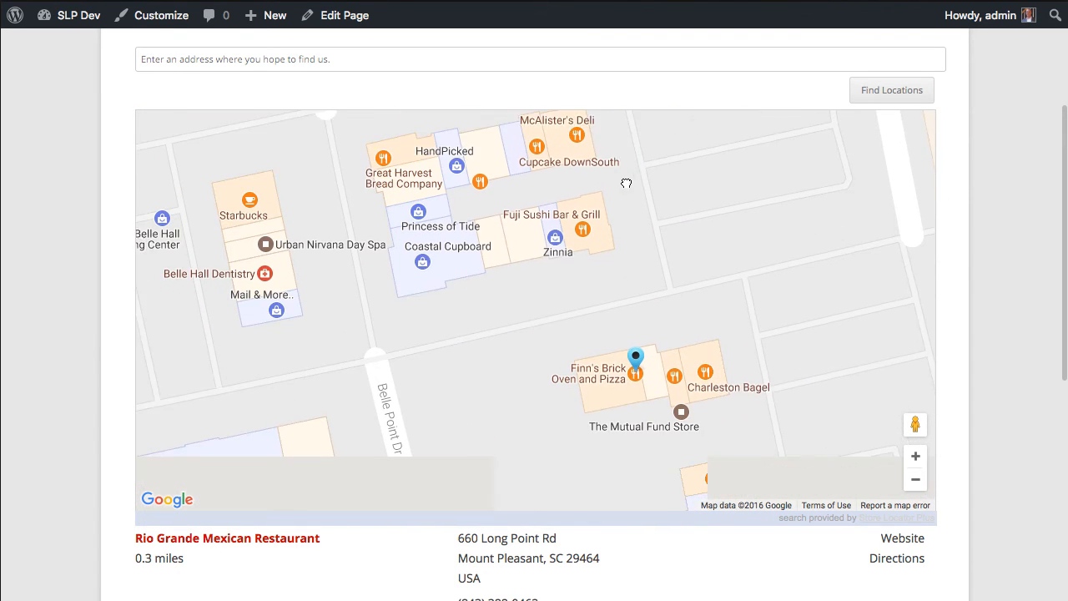
pyautogui.click(636, 357)
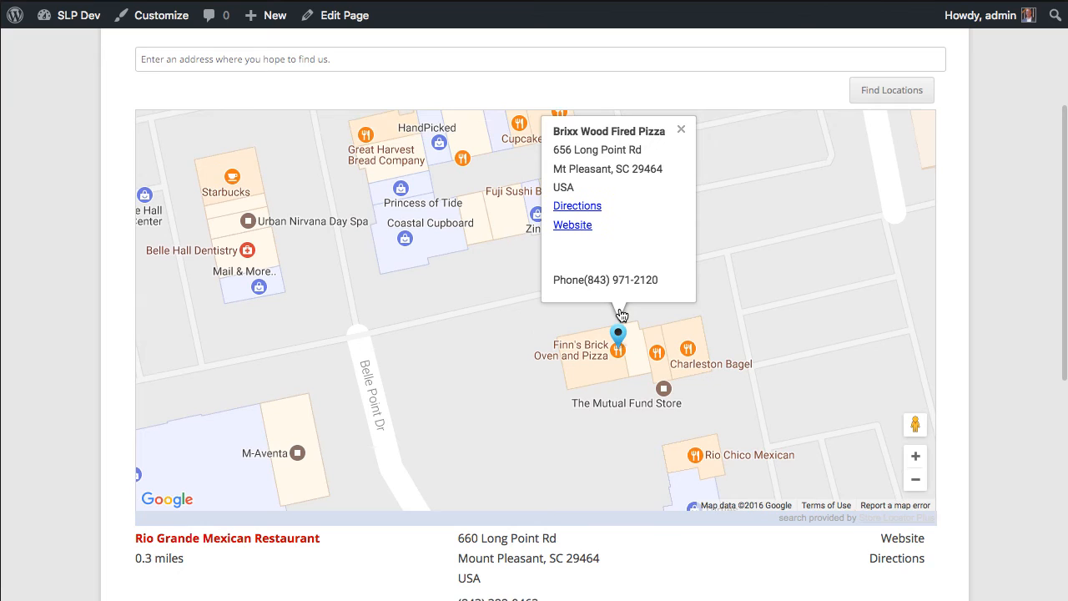
pyautogui.moveTo(354, 291)
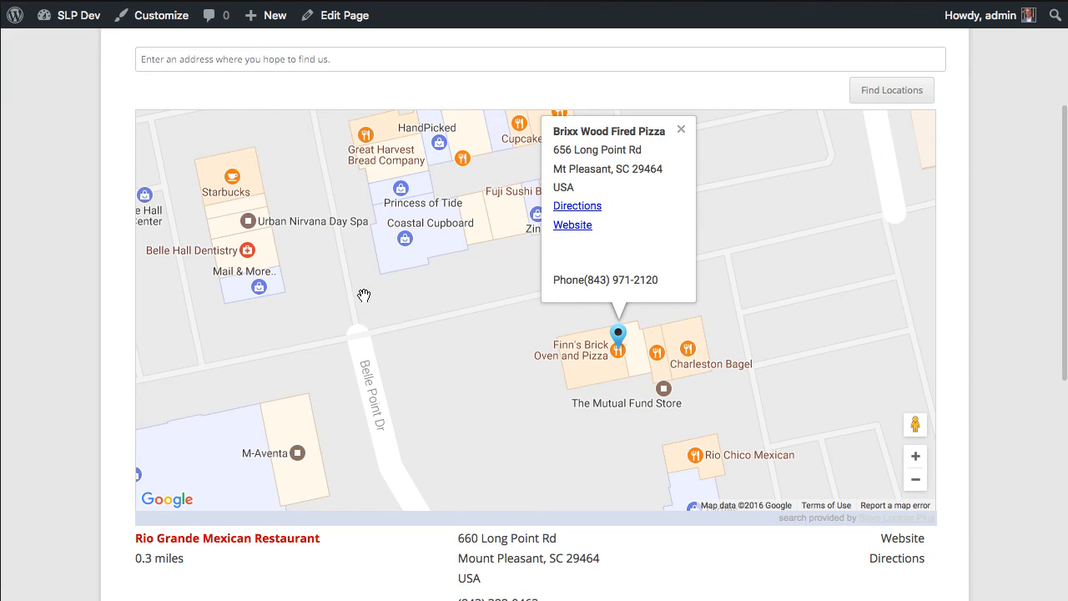
pyautogui.moveTo(1009, 369)
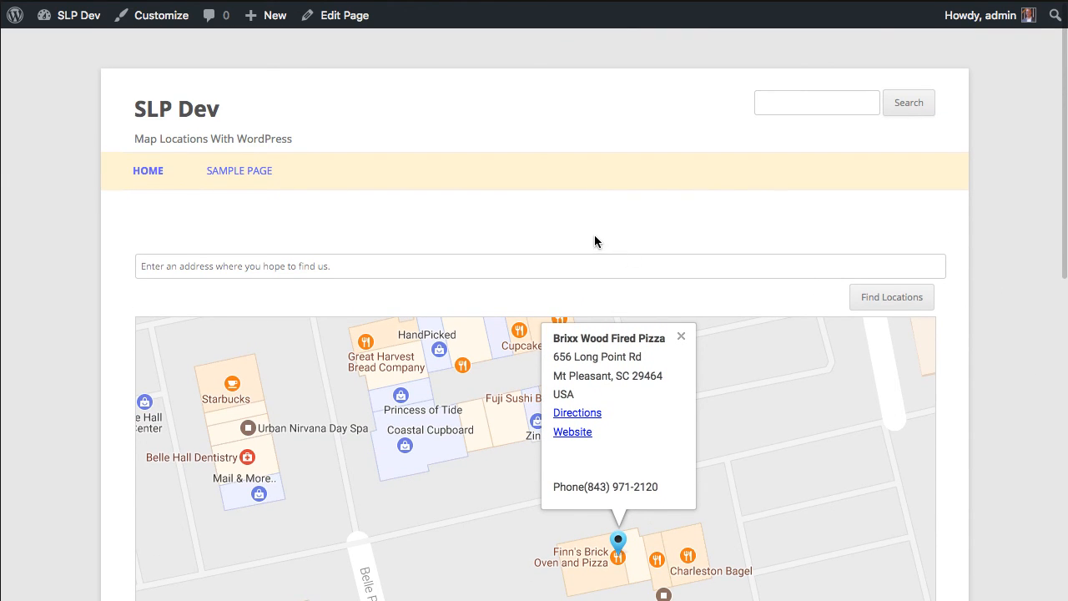
pyautogui.moveTo(567, 232)
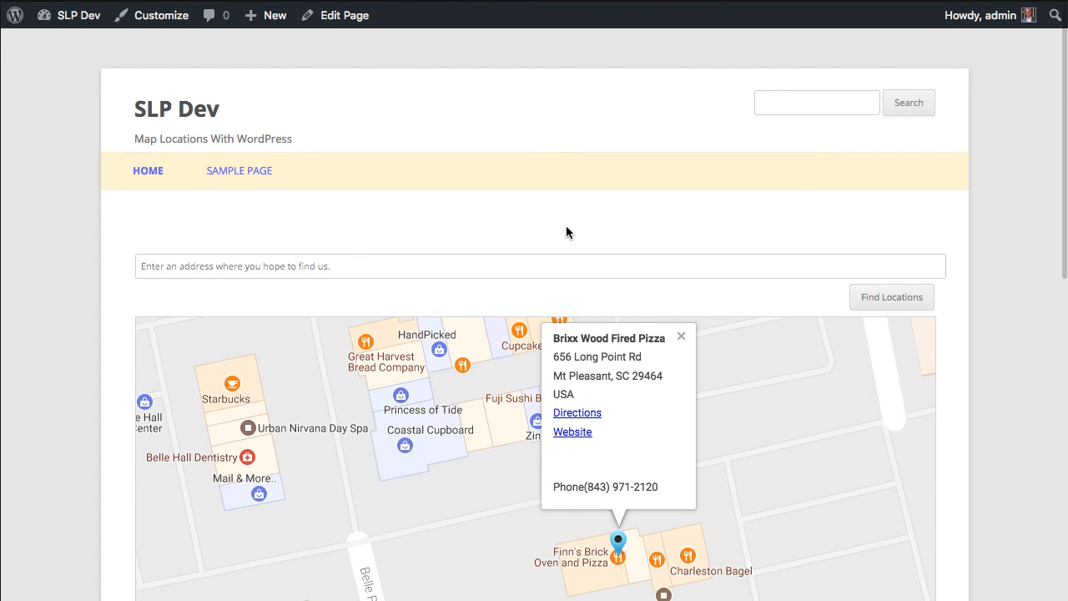
pyautogui.moveTo(544, 224)
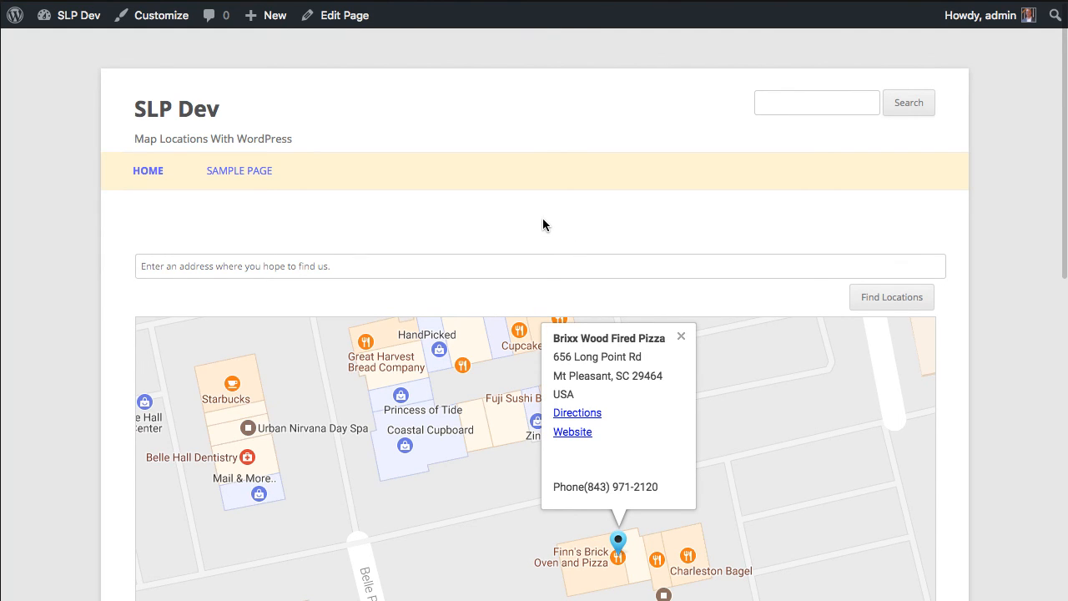
pyautogui.moveTo(454, 245)
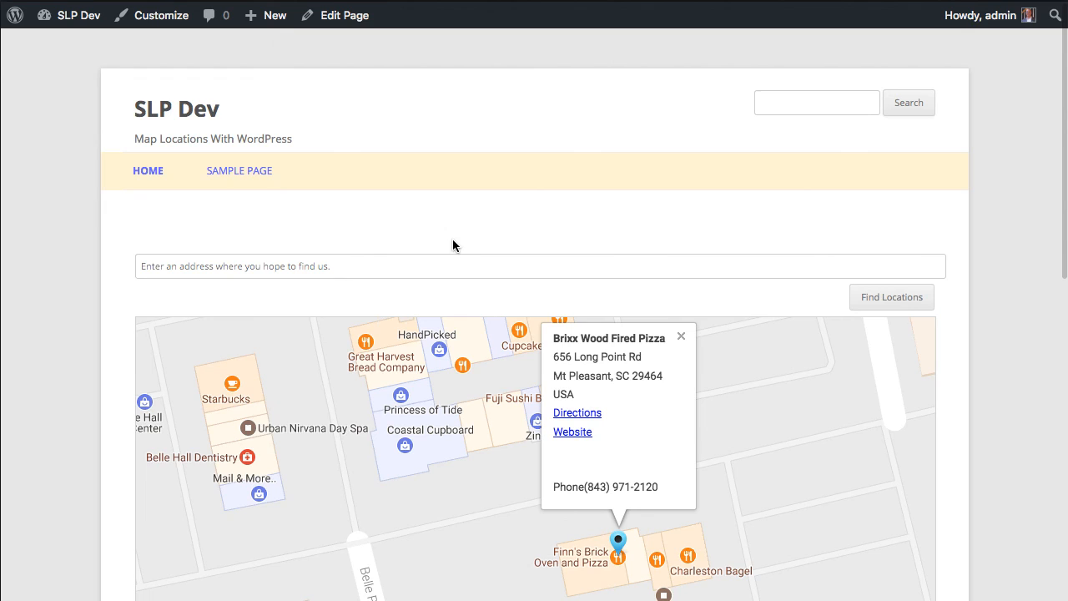
pyautogui.moveTo(451, 244)
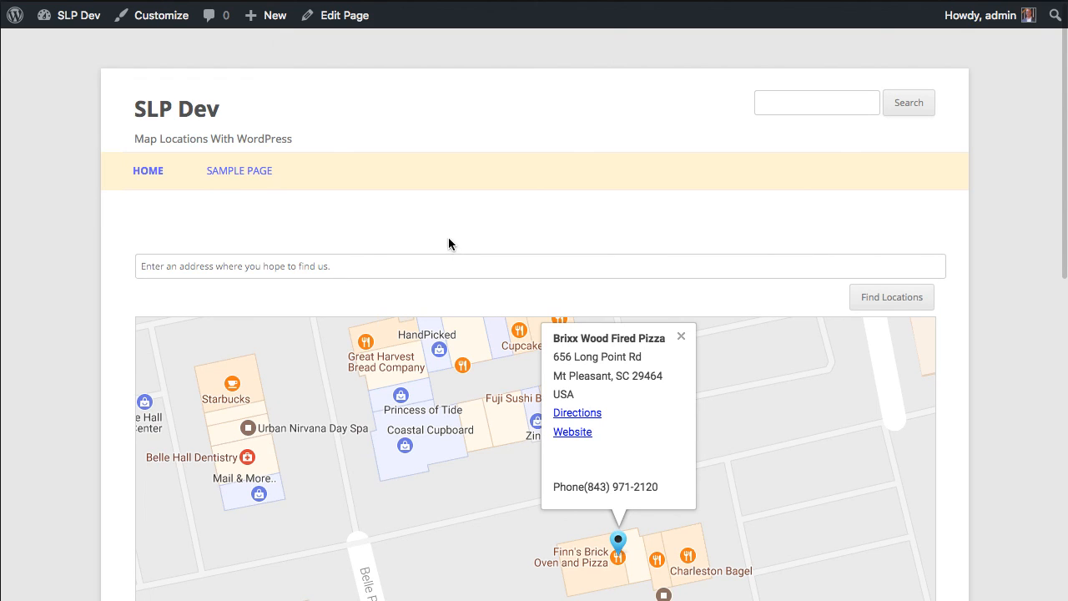